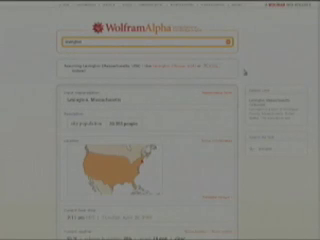
Scroll through the weather results to the fluctuating temperature history chart and back up
scroll(down, 3)
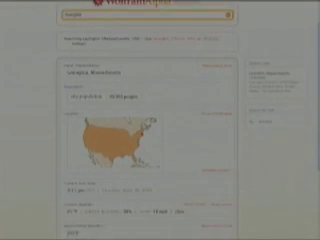
scroll(down, 3)
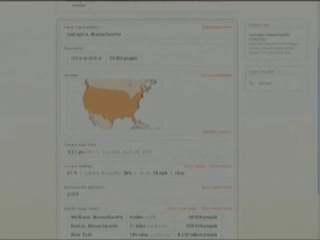
scroll(down, 3)
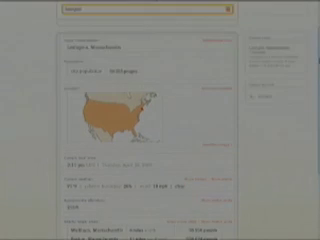
scroll(up, 3)
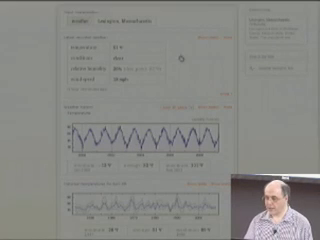
scroll(up, 3)
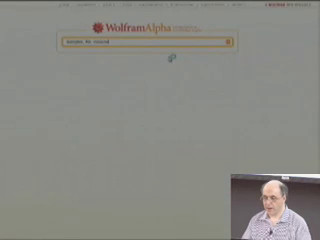
Submit a new query and scroll down its results to the globe map
click(236, 40)
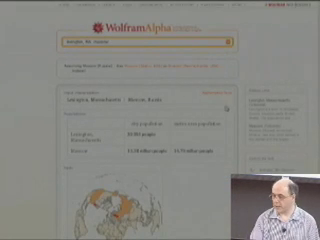
scroll(down, 3)
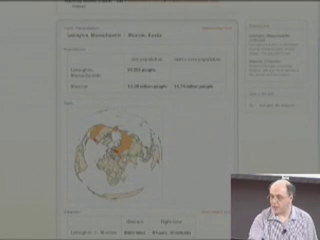
scroll(down, 3)
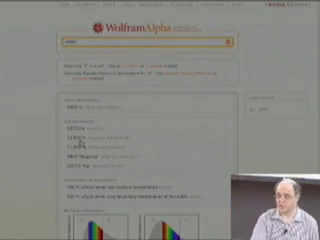
scroll(down, 3)
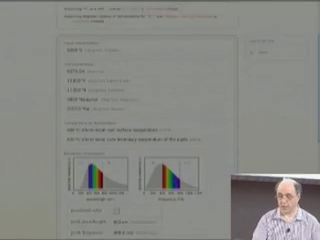
scroll(down, 3)
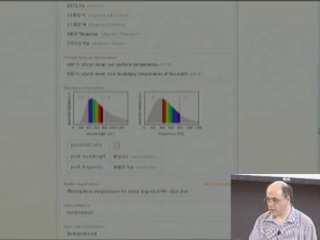
Scroll through the tables of values on the new results page
scroll(up, 3)
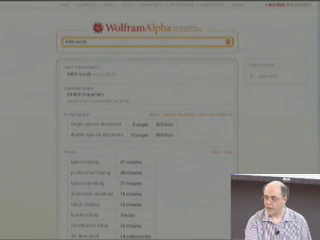
scroll(down, 3)
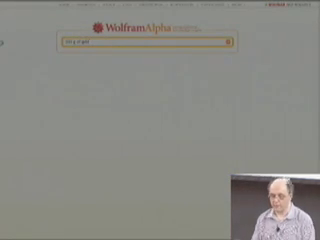
Run a fresh query and look through its tables of figures
click(232, 40)
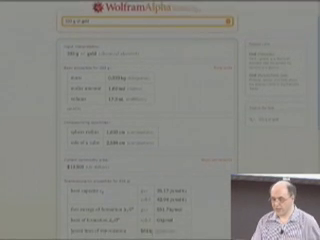
scroll(down, 3)
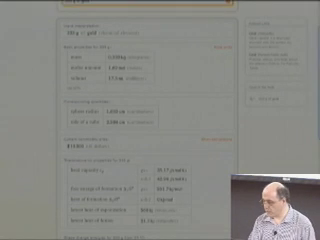
scroll(up, 3)
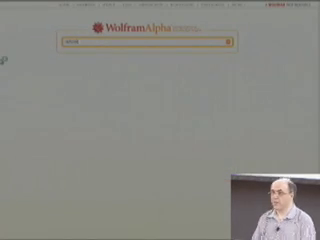
Compute another query, scan its result tables, and return to the start page
click(232, 40)
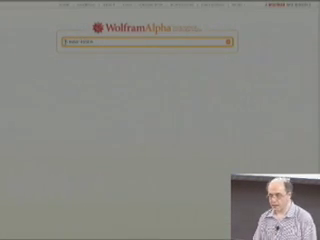
click(232, 40)
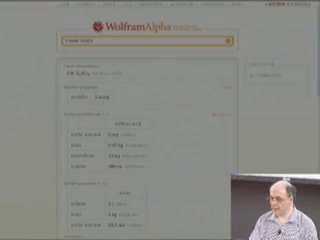
scroll(down, 3)
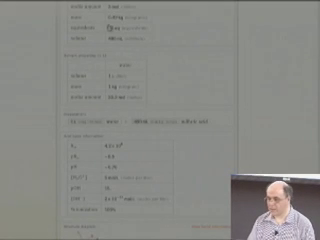
scroll(up, 3)
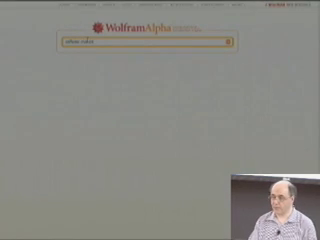
click(234, 44)
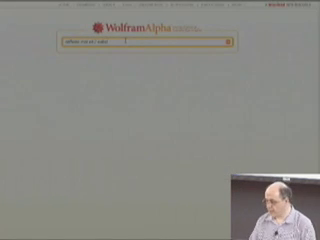
click(234, 44)
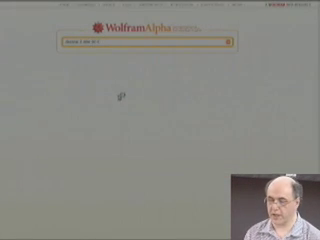
Compute the chemical compound query and view its data plot and molecular structure
click(234, 40)
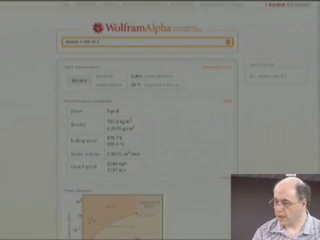
scroll(down, 3)
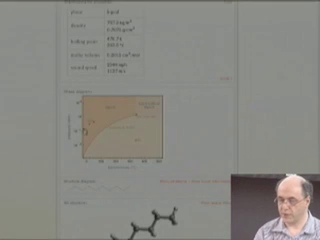
scroll(up, 3)
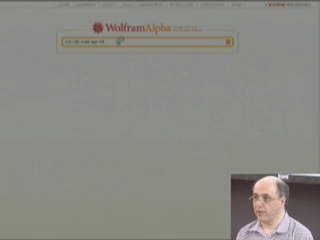
Compute the next query to bring up its short results page
click(232, 44)
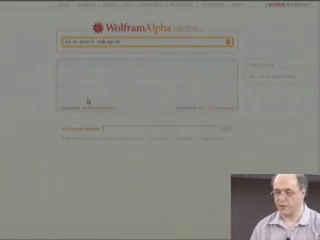
Compute the medical statistics query and scroll to the paired distribution histograms
click(232, 40)
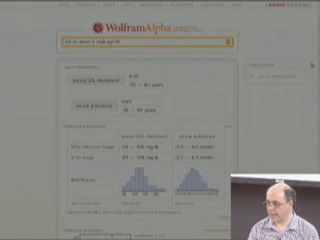
scroll(down, 3)
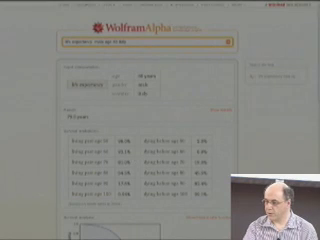
Scroll down to the table of figures and the steadily falling curve
scroll(down, 3)
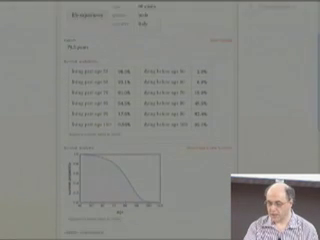